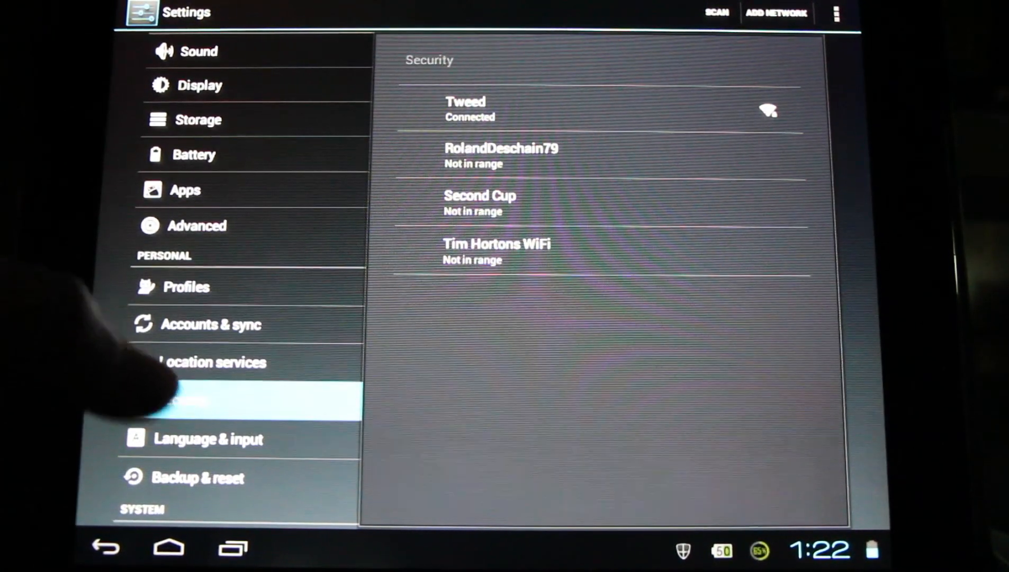
# - Open the tablet's Security settings and accept the Unknown sources warning with OK
pyautogui.click(187, 398)
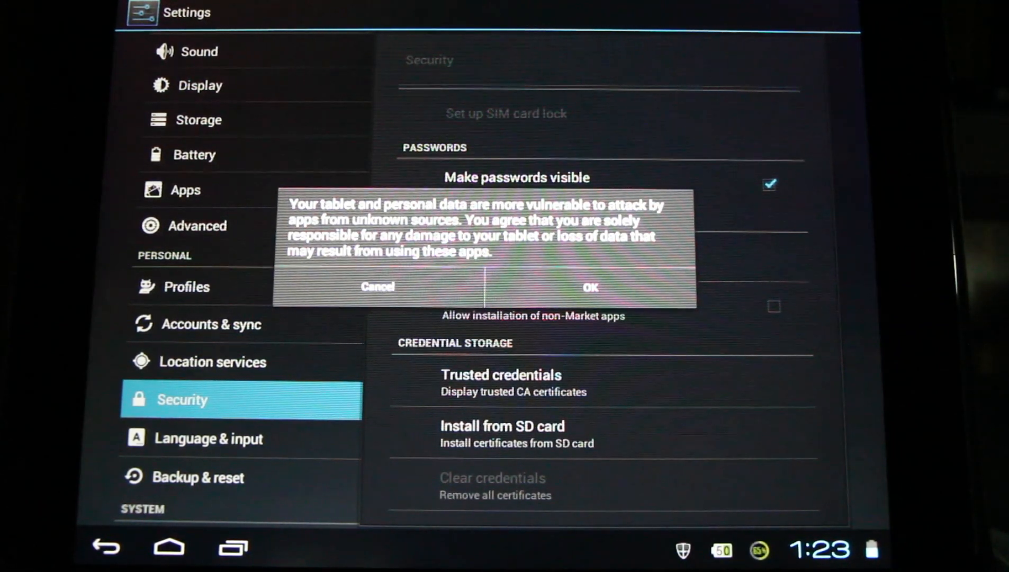
pyautogui.click(589, 286)
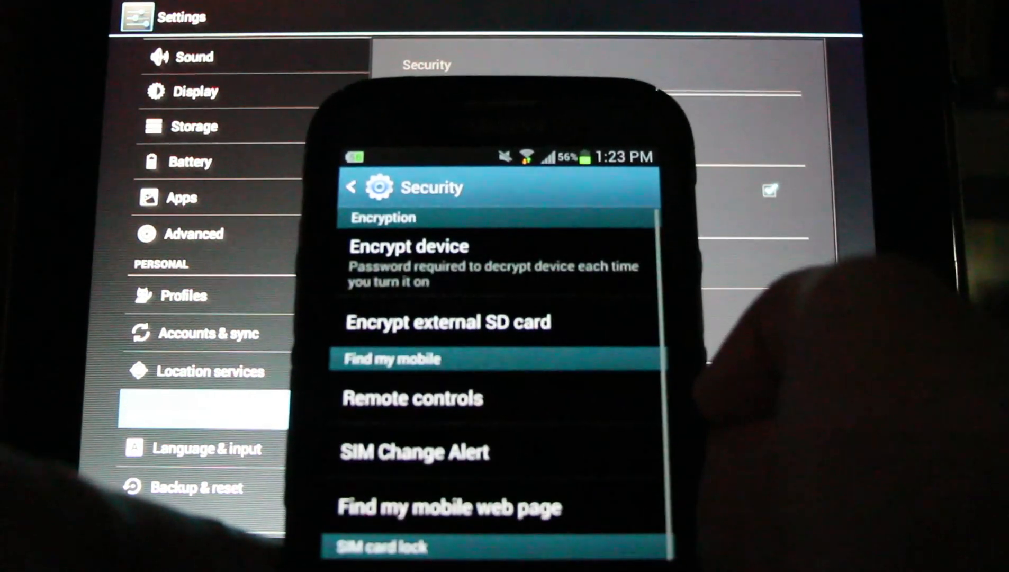
# - Show the phone's Security page, then bring up the tablet's home screen with app shortcuts
pyautogui.scroll(-3)
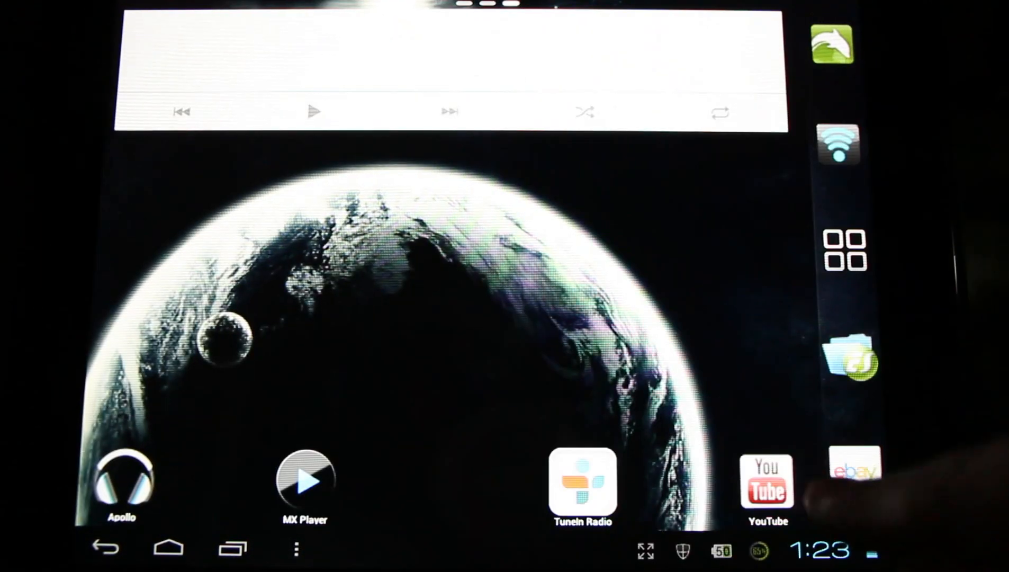
# - Watch the Adobe Flash install tutorial in YouTube, then return to the Wi-Fi settings
pyautogui.click(766, 483)
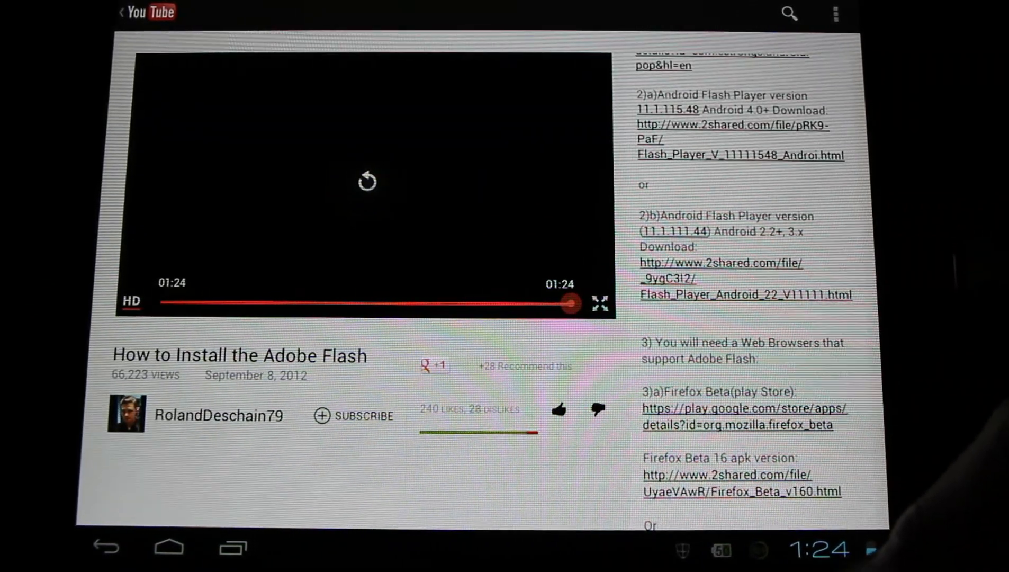
pyautogui.click(816, 550)
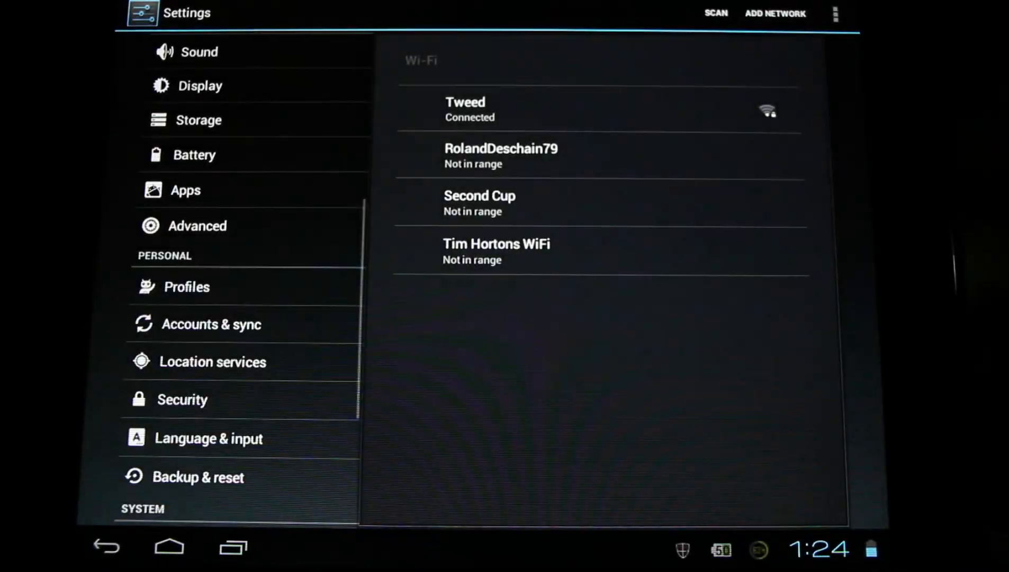
# - Review About tablet showing Android 4.0.4, then switch to the 2shared Flash Player download page
pyautogui.scroll(-3)
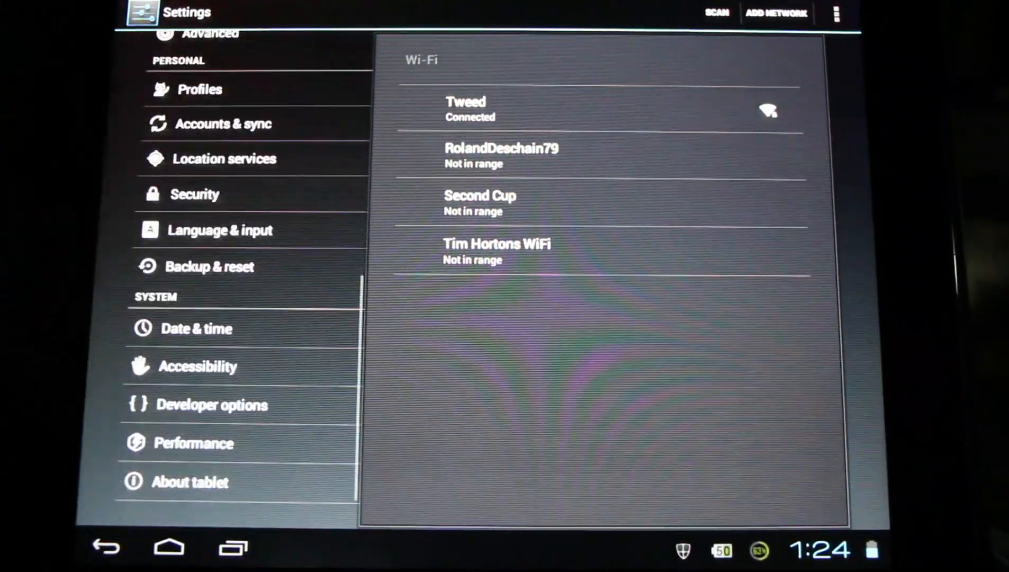
pyautogui.click(189, 481)
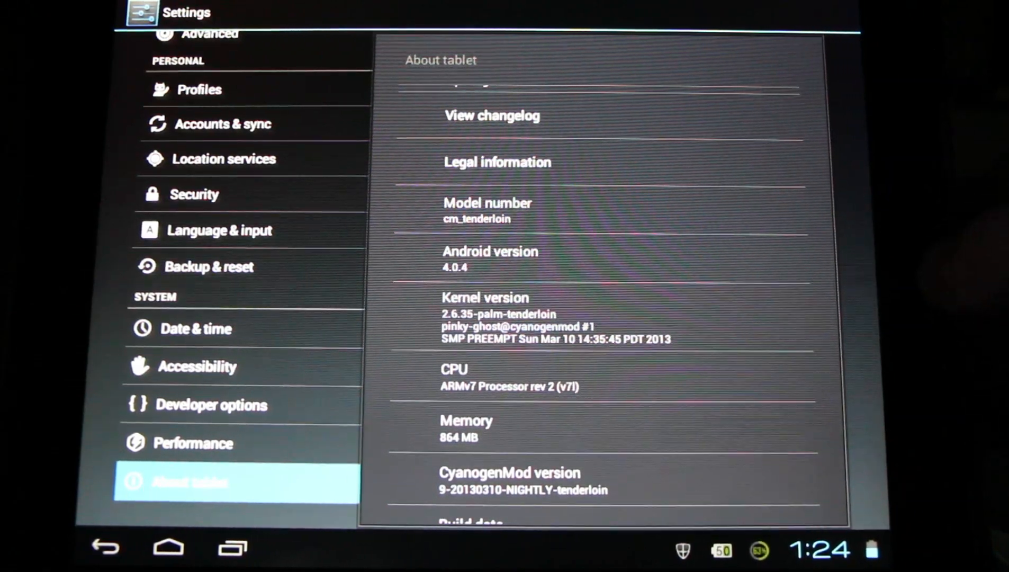
pyautogui.click(168, 547)
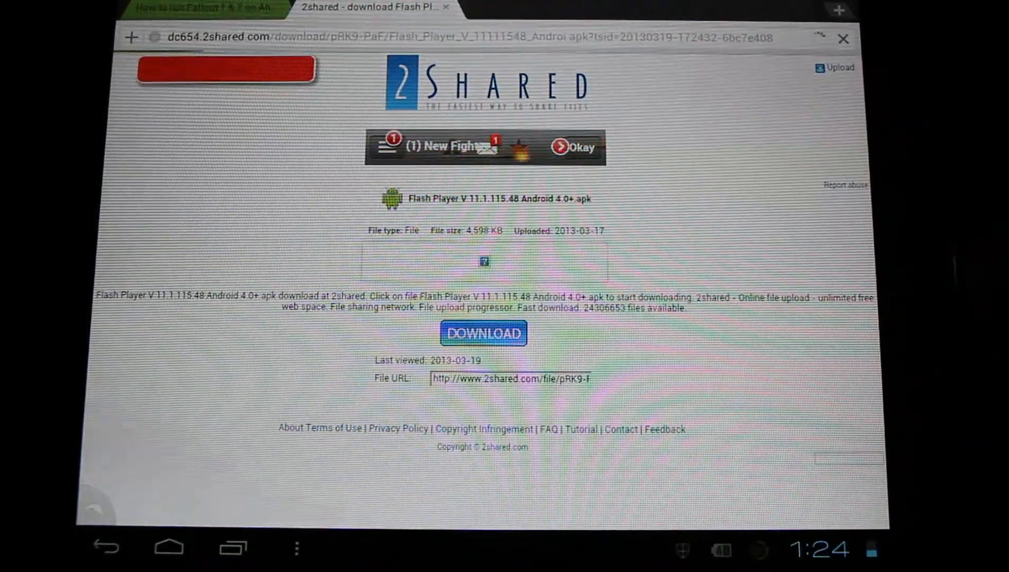
# - Download the Flash Player 11.1.115.48 apk to the sdcard download folder and open its installer
pyautogui.click(482, 333)
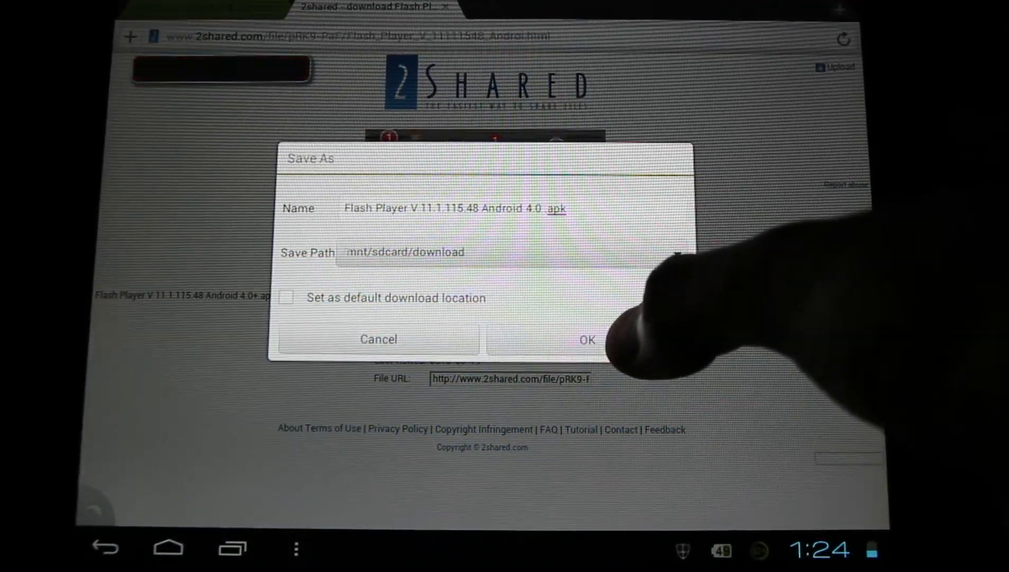
pyautogui.click(585, 339)
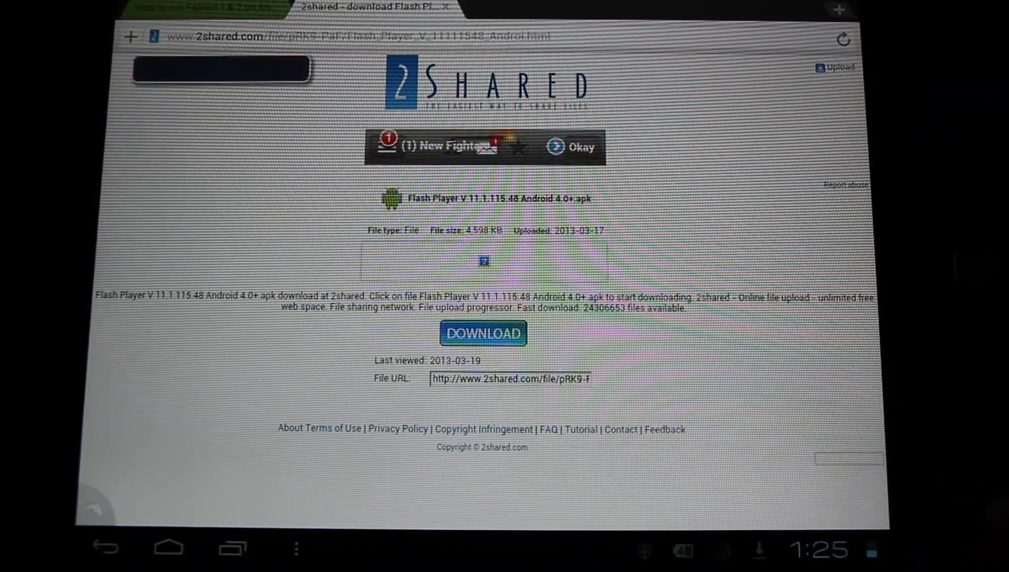
pyautogui.click(817, 551)
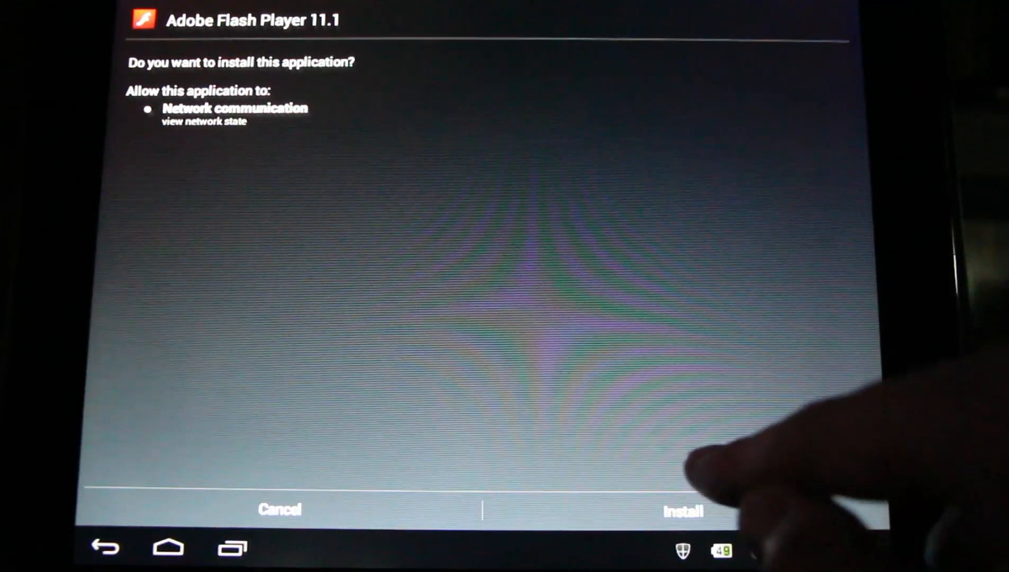
# - Start installing Adobe Flash Player 11.1, then move to ES File Explorer's Play Store page
pyautogui.click(682, 509)
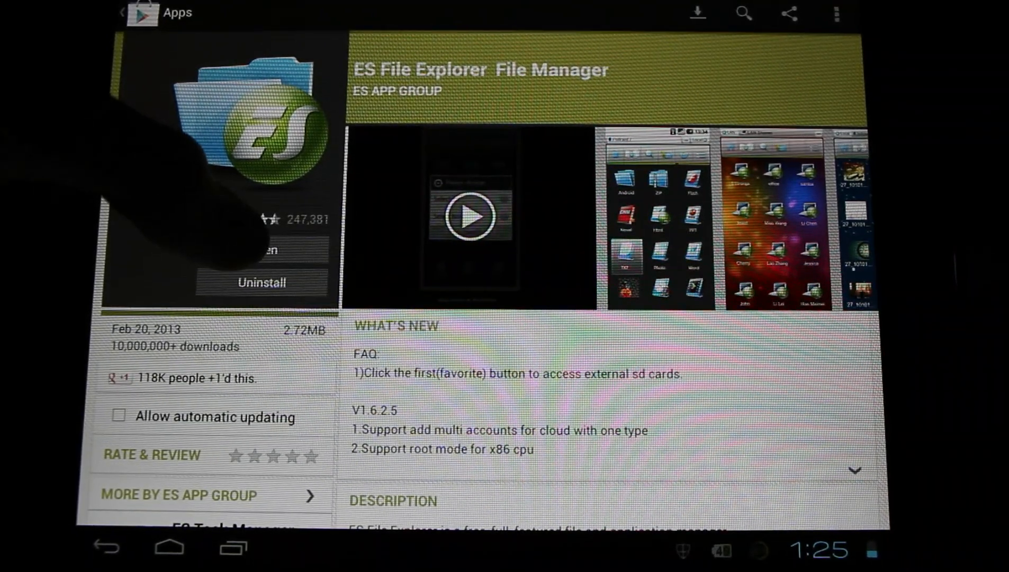
# - Launch ES File Explorer and open the Flash Player apk, bringing up the replace prompt
pyautogui.click(242, 249)
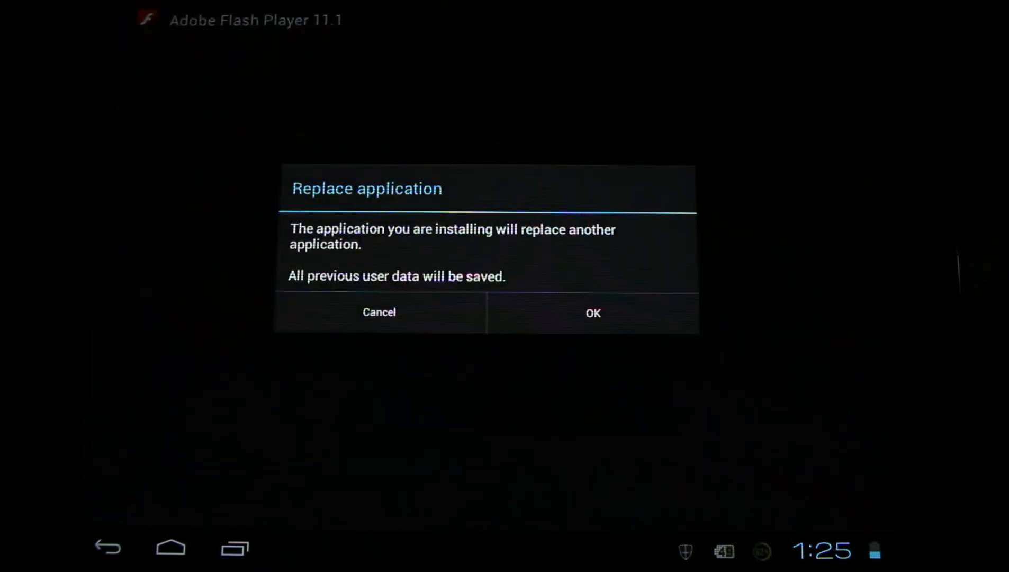
# - Accept replacing the existing Flash Player 11.1 and start its reinstallation
pyautogui.click(592, 312)
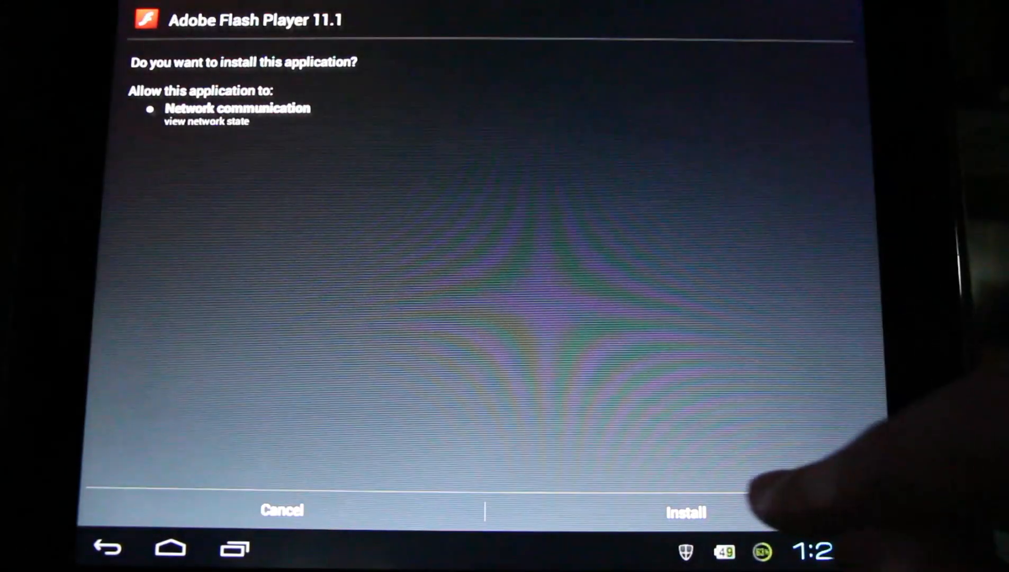
pyautogui.click(683, 511)
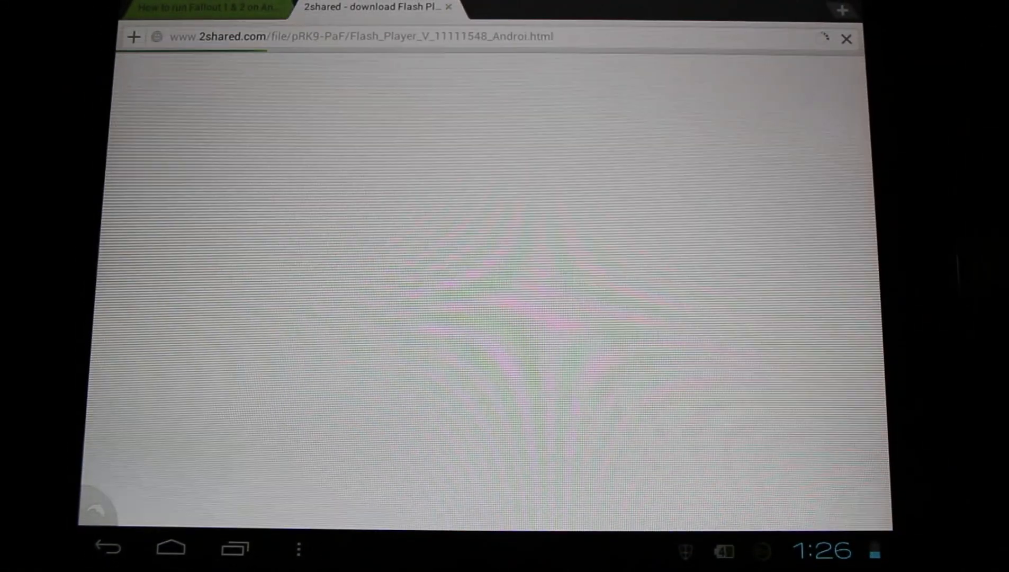
# - Close the 2shared download tab to return to the RootzWiki Fallout 1 & 2 guide
pyautogui.click(206, 8)
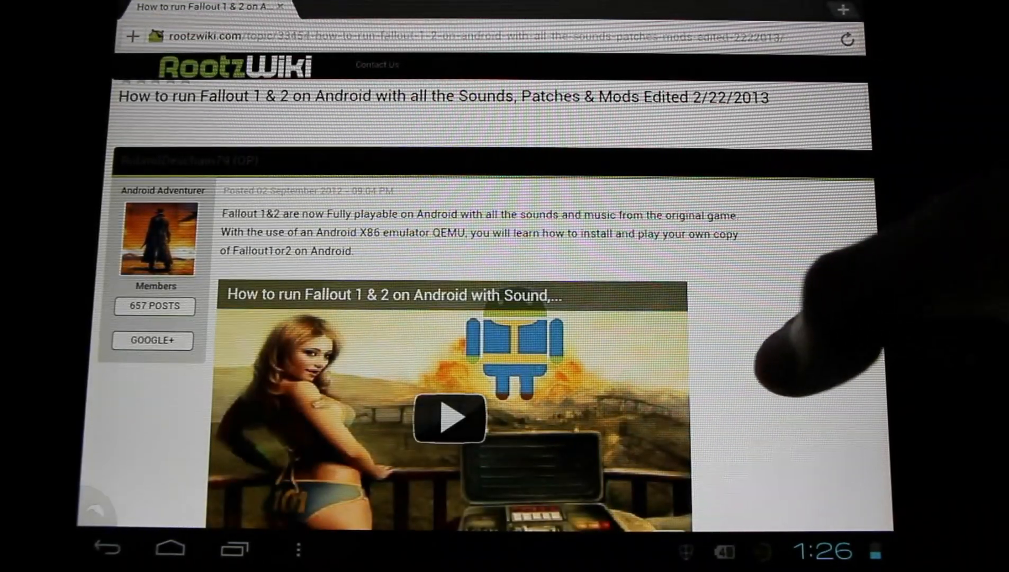
# - Play the embedded Fallout video, seek to around 17:54, then open the CM10 preview guide
pyautogui.scroll(-3)
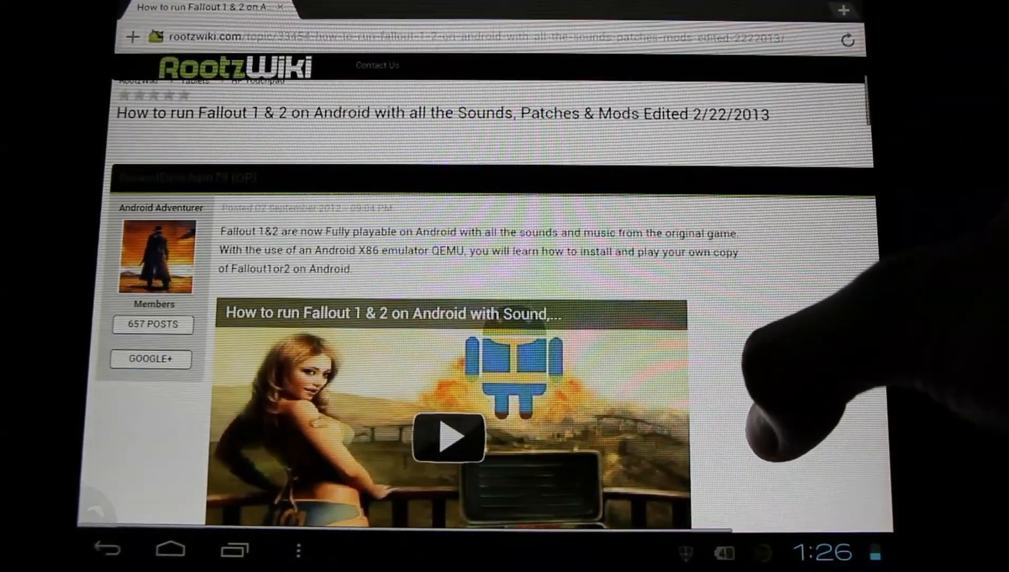
pyautogui.scroll(-3)
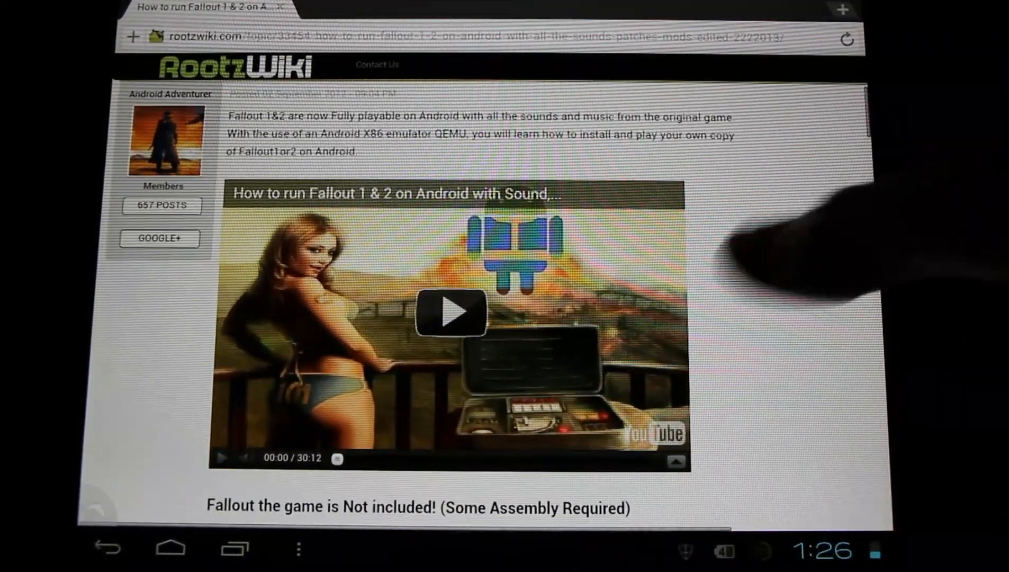
pyautogui.click(451, 311)
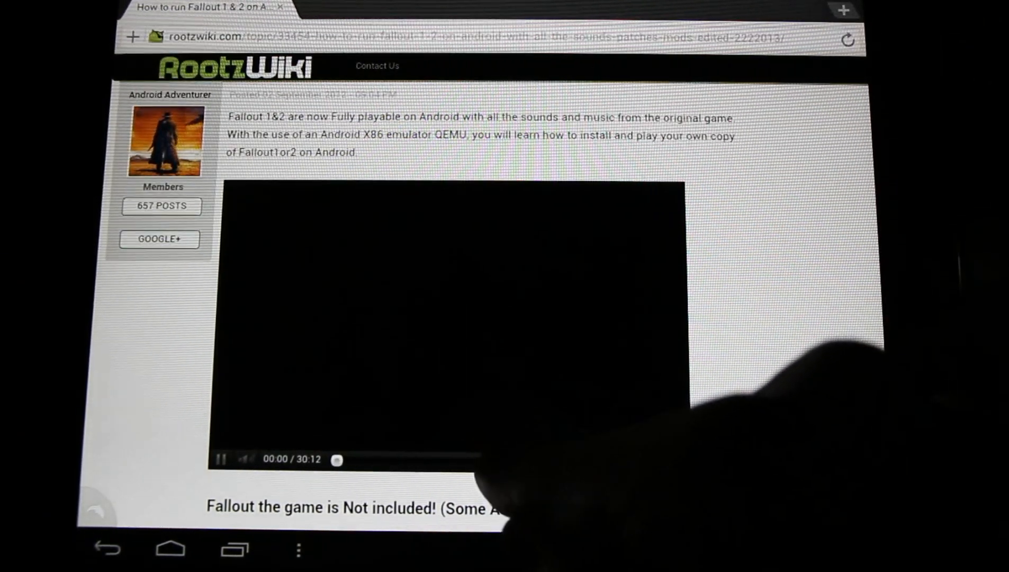
pyautogui.click(220, 459)
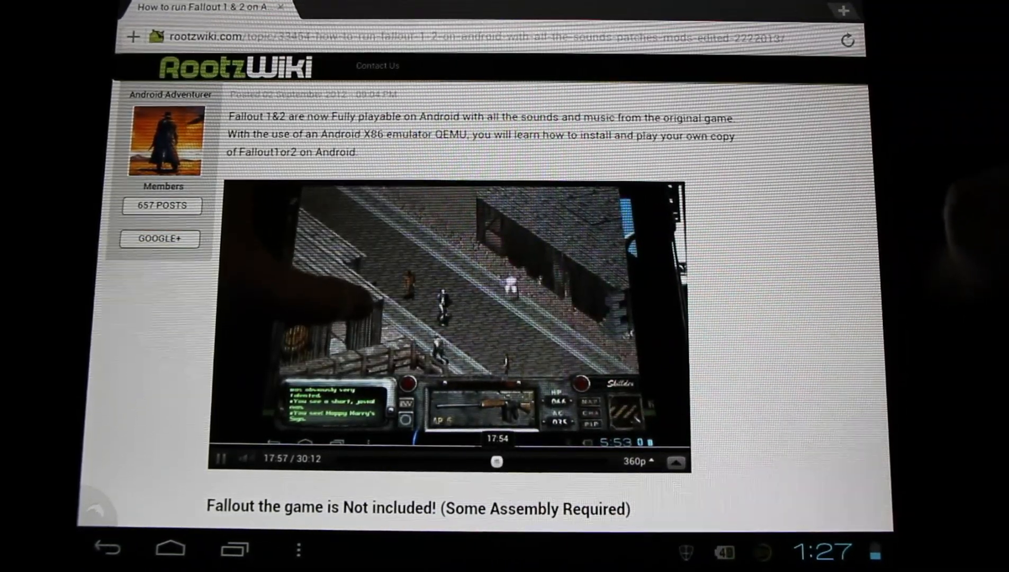
pyautogui.click(169, 549)
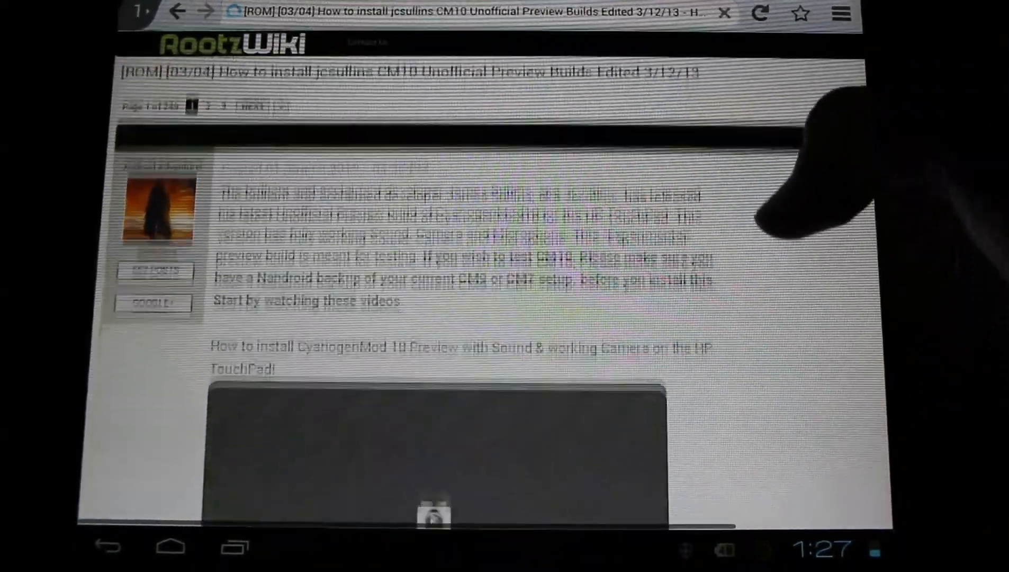
# - Scroll to the embedded 14:47 CM10 installation video, tap it, then return home
pyautogui.scroll(-3)
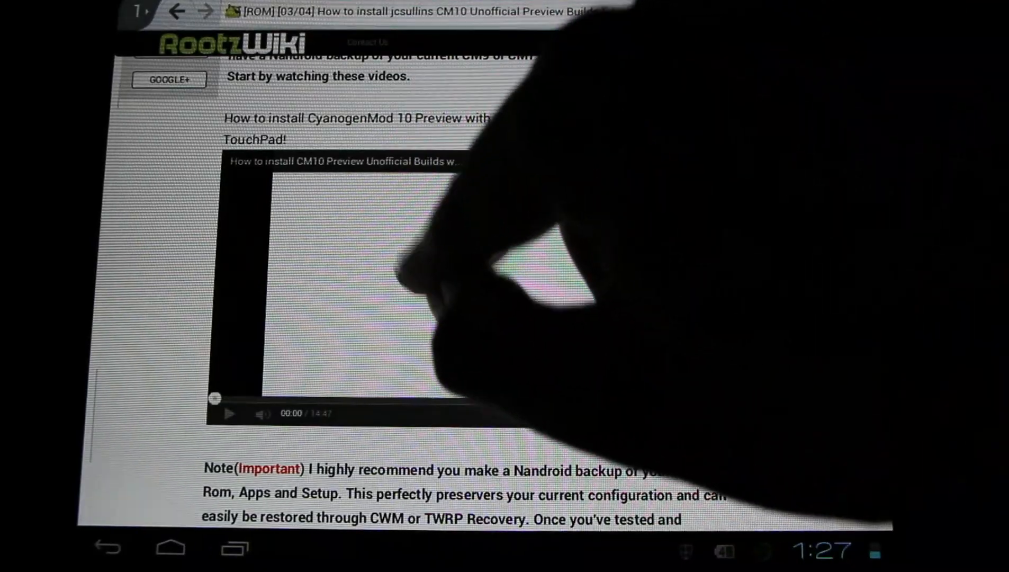
pyautogui.click(230, 414)
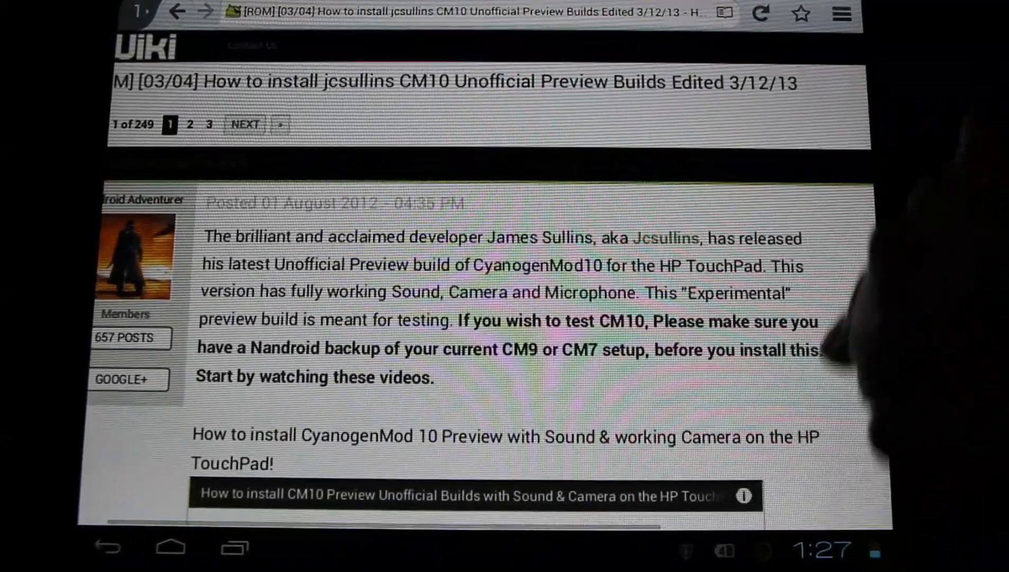
pyautogui.click(468, 495)
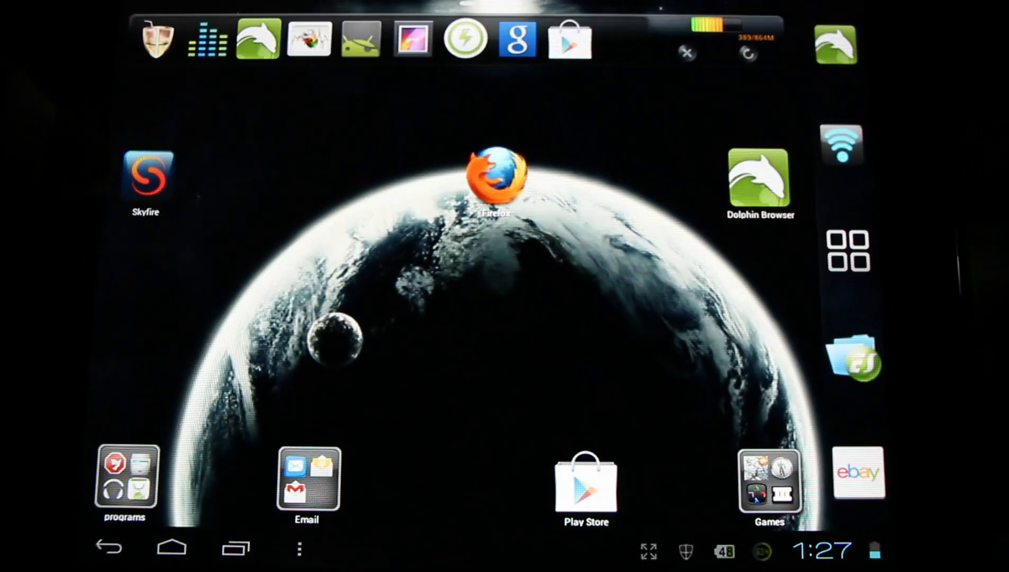
# - Launch Skyfire from its home-screen icon
pyautogui.click(146, 176)
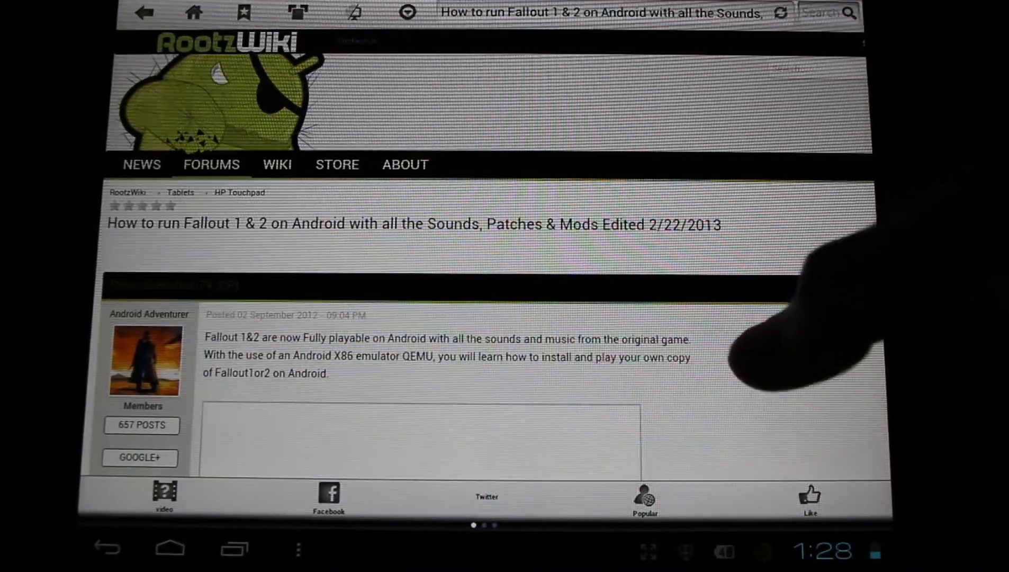
# - Scroll to the Fallout YouTube embed, play it, and drag the seek slider forward
pyautogui.scroll(-3)
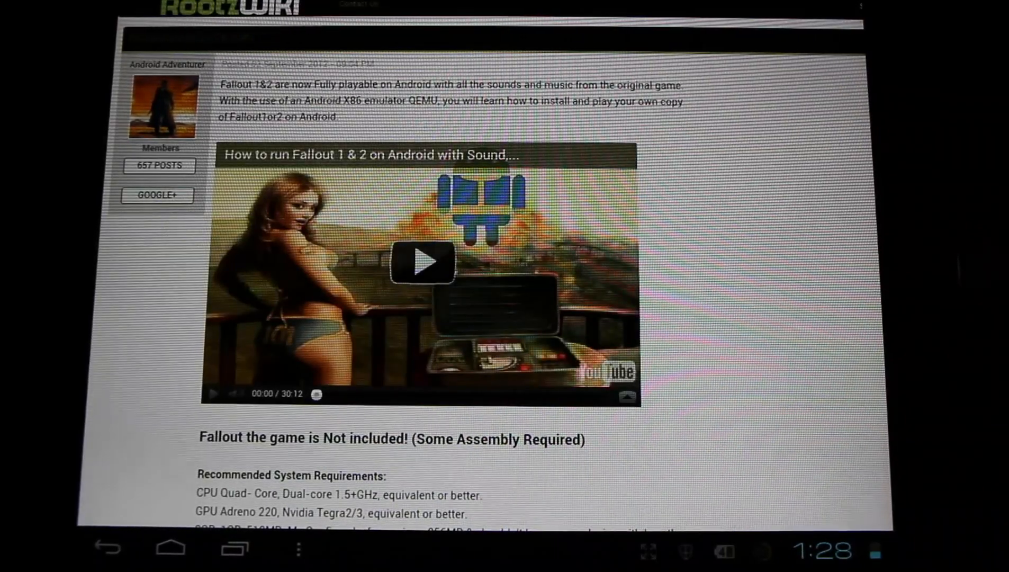
pyautogui.click(422, 261)
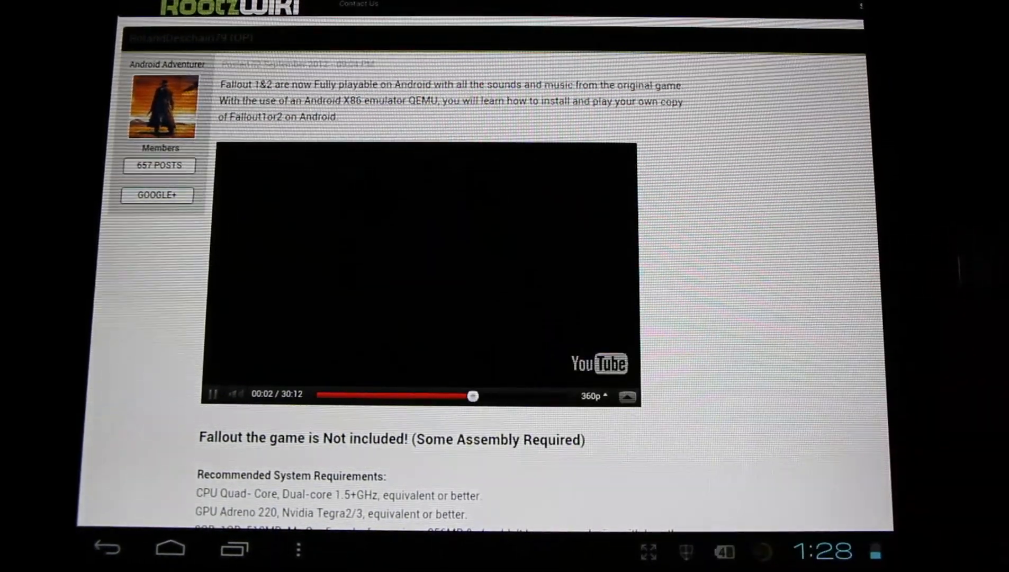
pyautogui.moveTo(473, 396); pyautogui.dragTo(480, 396)
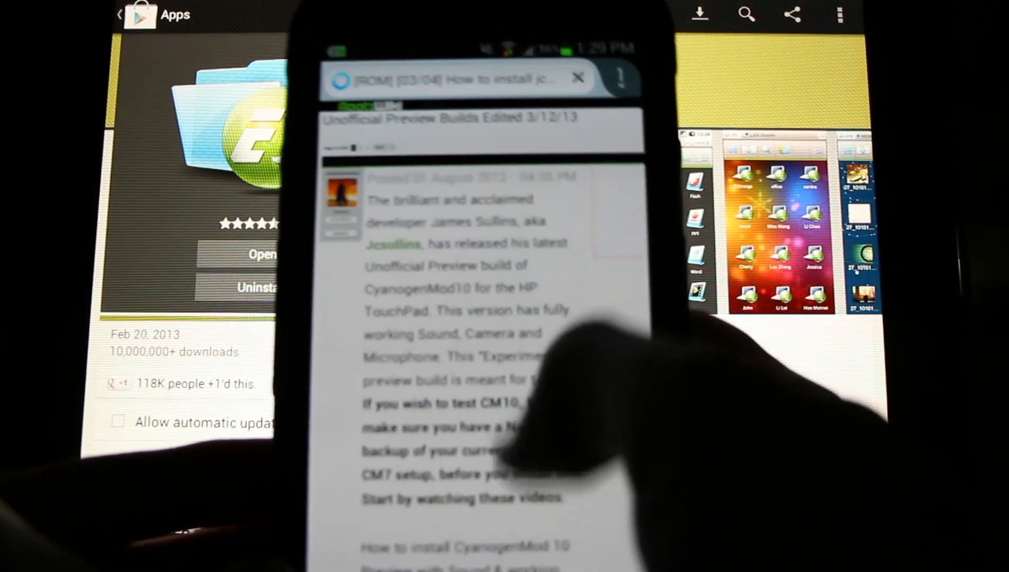
# - Swipe down the phone's CM10 guide to reach the embedded installation video
pyautogui.scroll(-3)
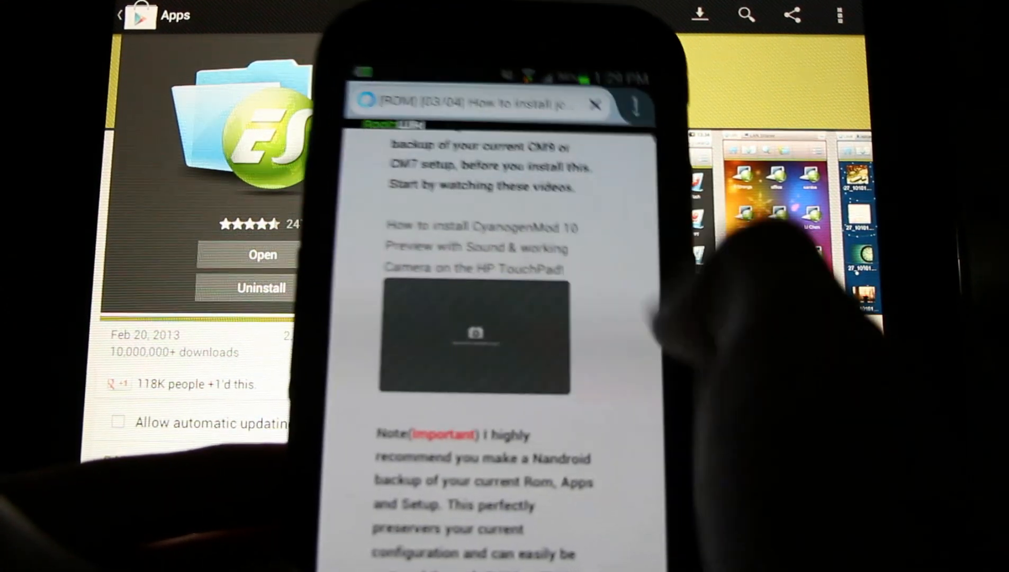